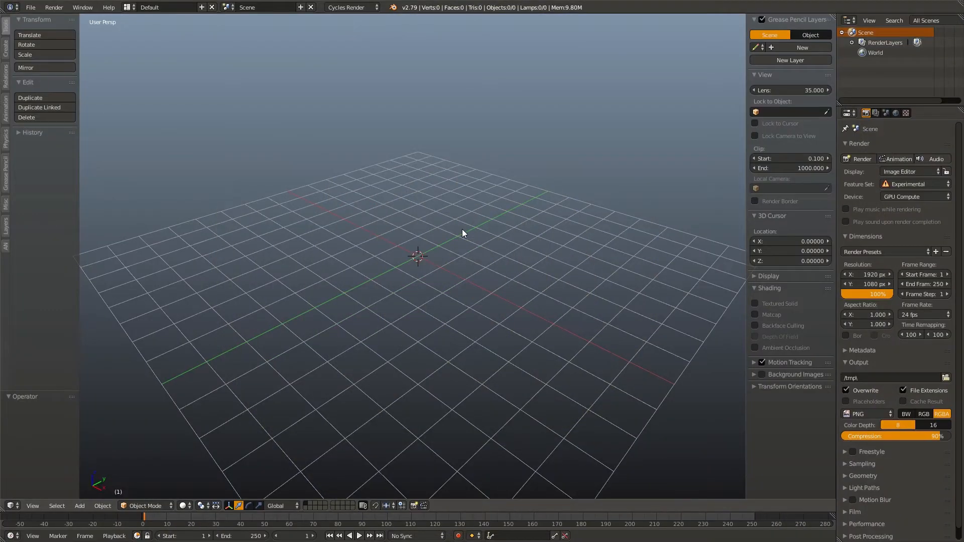
Add a text object reading 'Text' at the scene origin via Shift+A.
{"action": "key", "text": "shift+a"}
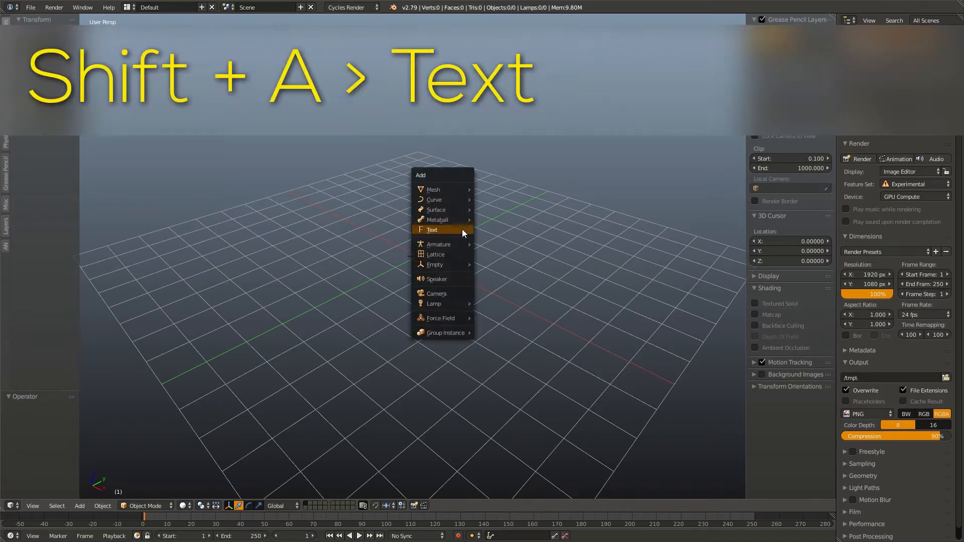
{"action": "left_click", "coordinate": [432, 230]}
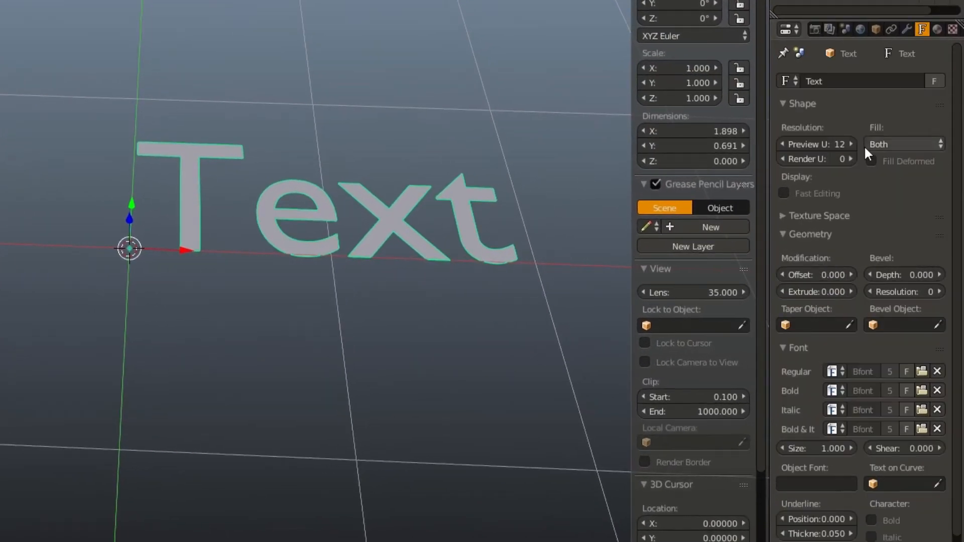
Load Anonymous Pro.ttf from the challenge folder as the regular font.
{"action": "scroll", "scroll_direction": "down", "scroll_amount": 3}
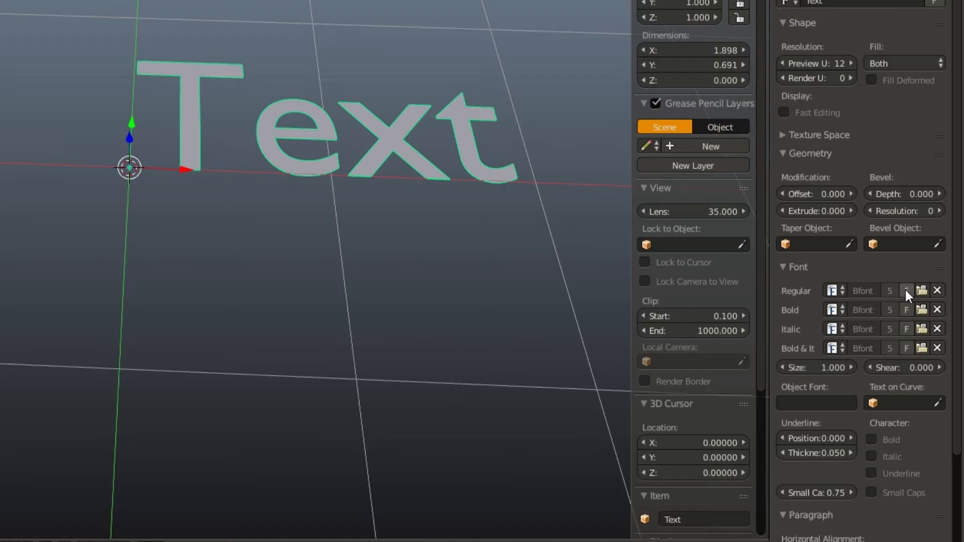
{"action": "left_click", "coordinate": [921, 291]}
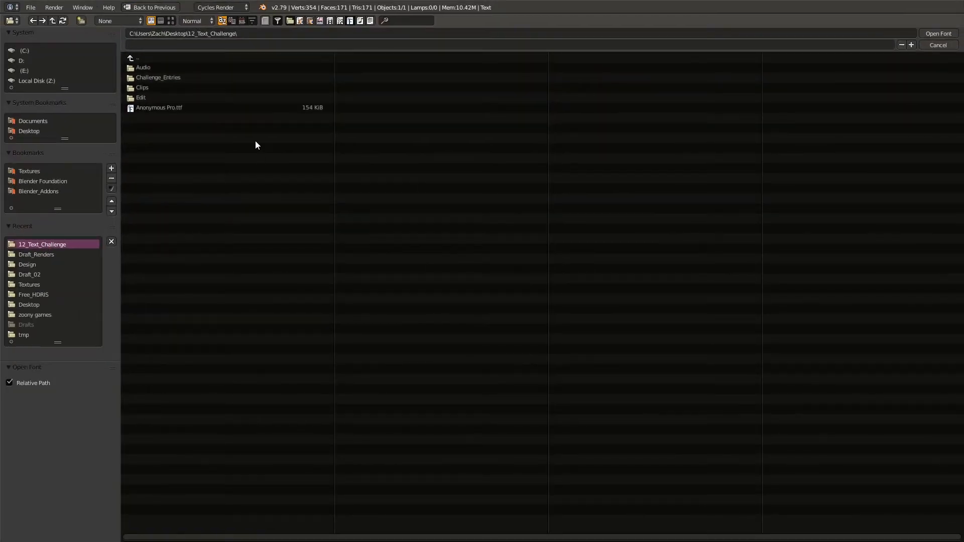
{"action": "left_click", "coordinate": [159, 107]}
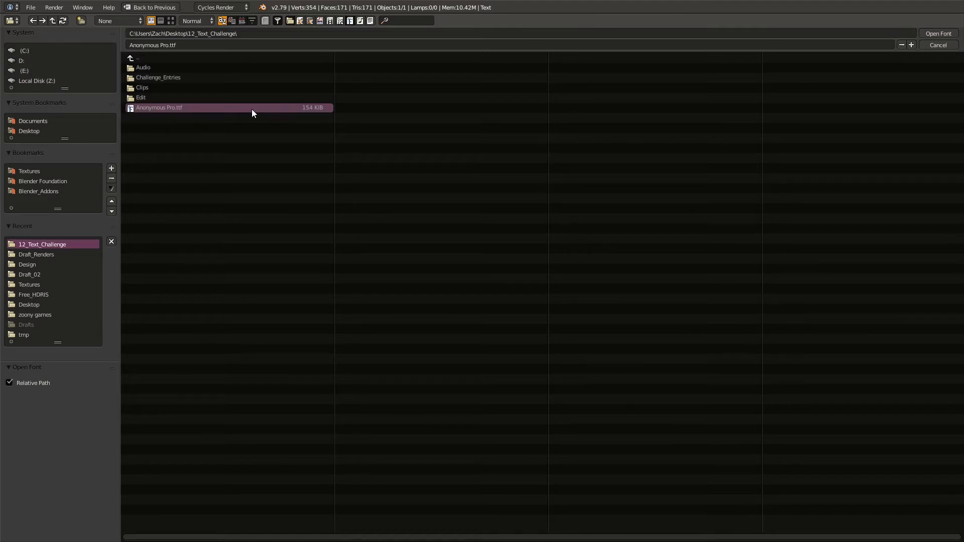
{"action": "left_click", "coordinate": [938, 33]}
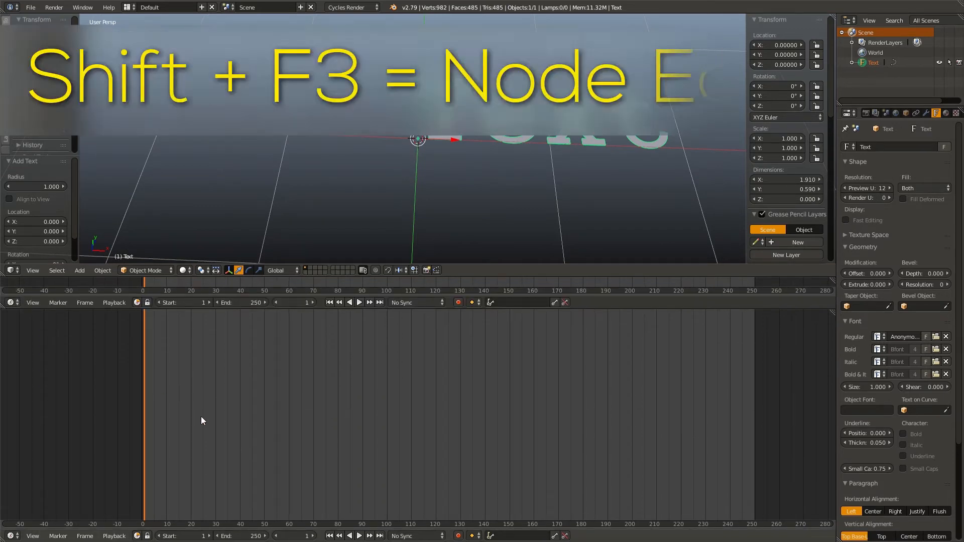
In the Node Editor, link the text object into a Text Object Output node.
{"action": "key", "text": "shift+f3"}
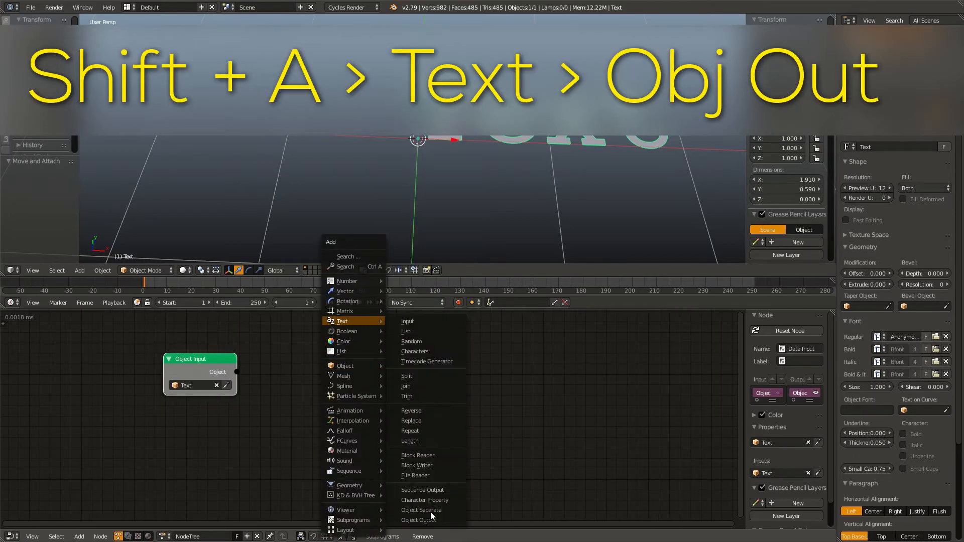
{"action": "left_click", "coordinate": [418, 520]}
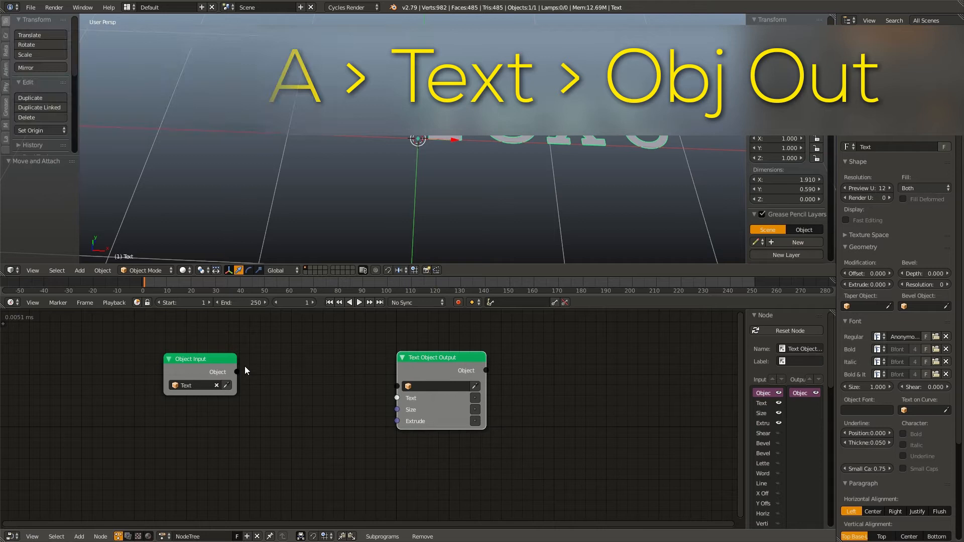
{"action": "left_click_drag", "start_coordinate": [233, 372], "coordinate": [396, 386]}
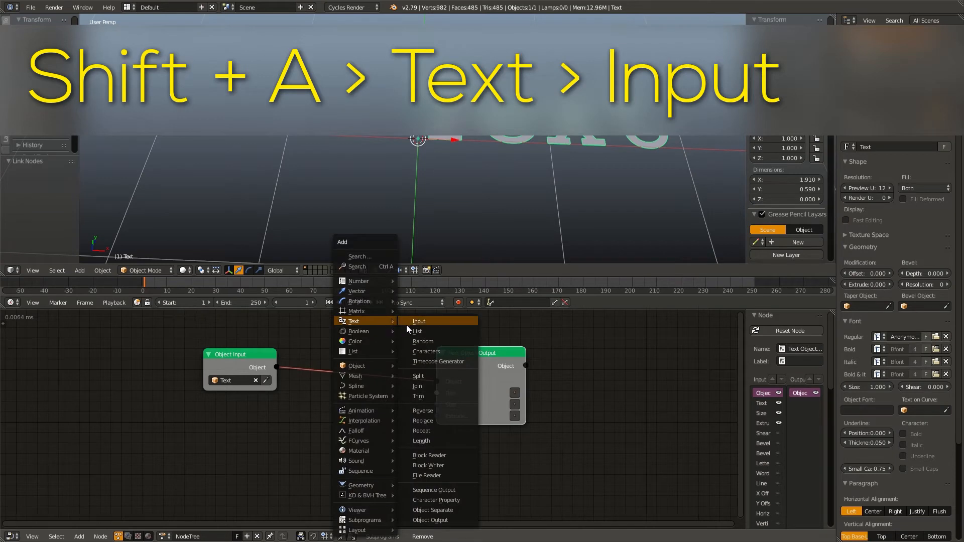
Add a Text Input node and enter the message 'Challenge Complete!'.
{"action": "left_click", "coordinate": [419, 321]}
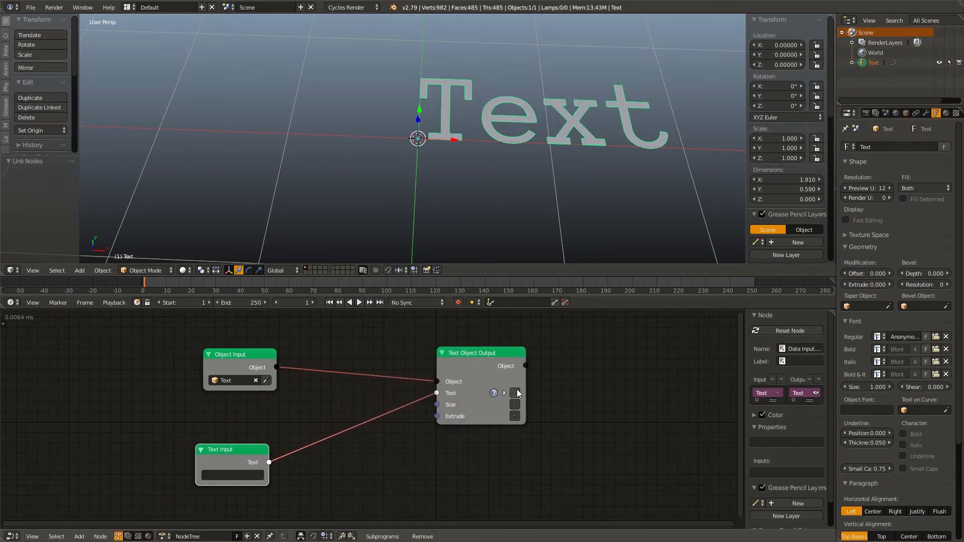
{"action": "mouse_move", "coordinate": [514, 392]}
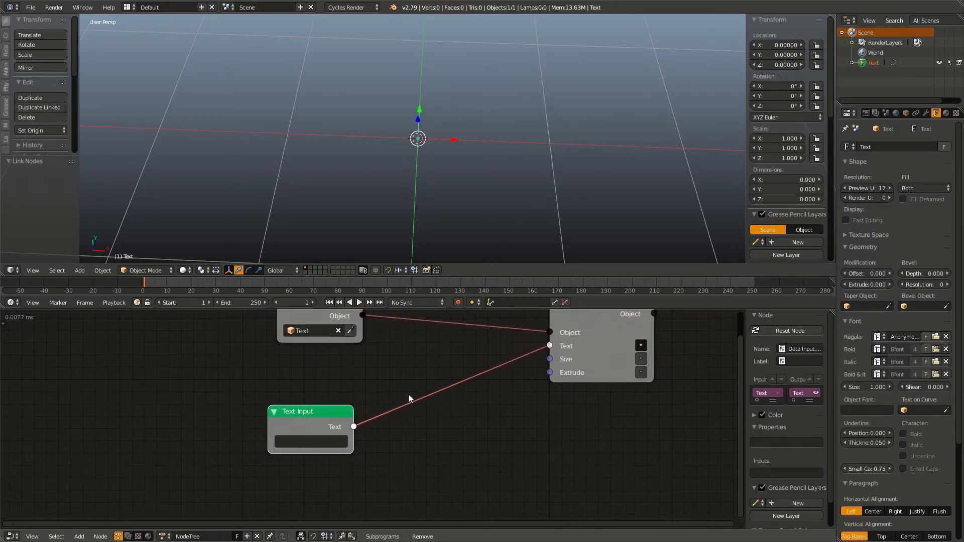
{"action": "left_click", "coordinate": [310, 441]}
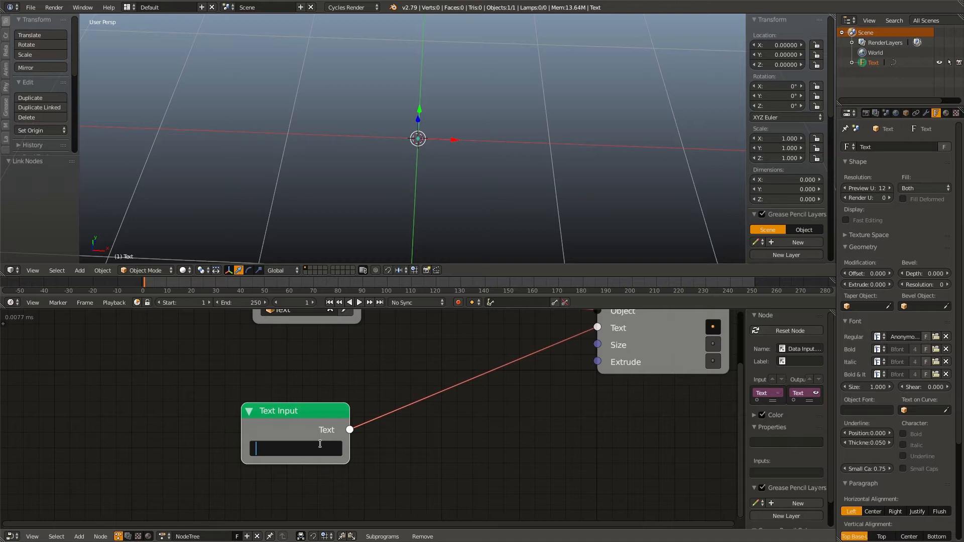
{"action": "type", "text": "Challenge Complete!"}
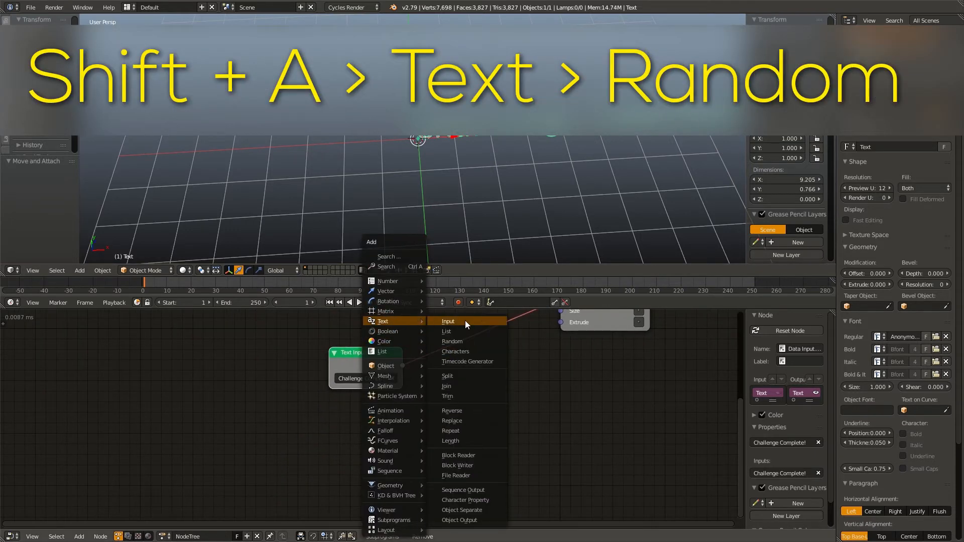
Add Random Text, Characters and Create Text List nodes, feeding Upper Case and Digits into the list.
{"action": "left_click", "coordinate": [452, 342]}
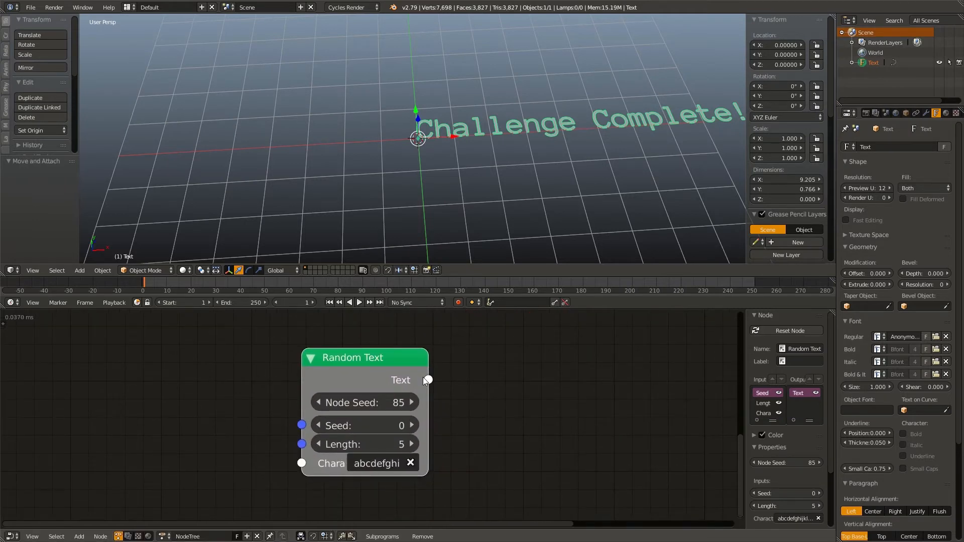
{"action": "mouse_move", "coordinate": [365, 463]}
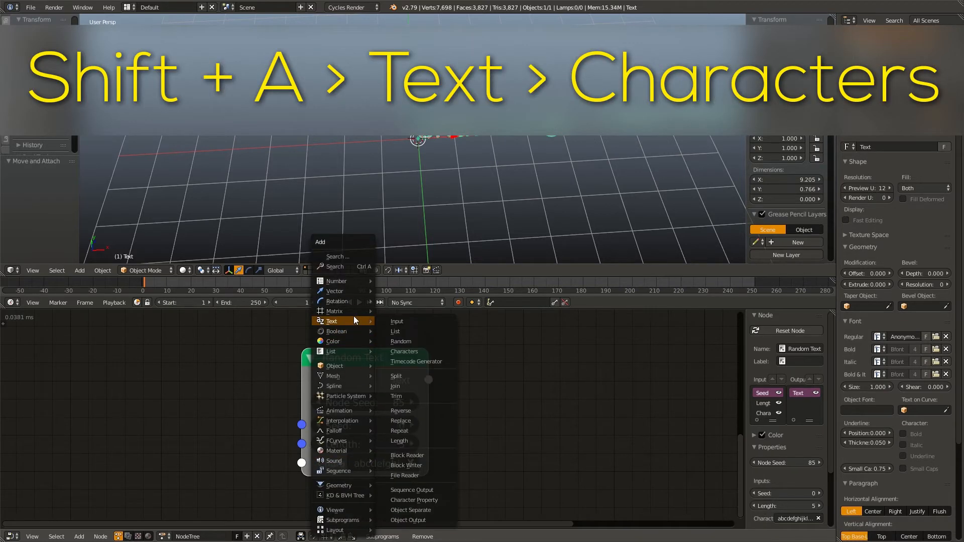
{"action": "mouse_move", "coordinate": [416, 351]}
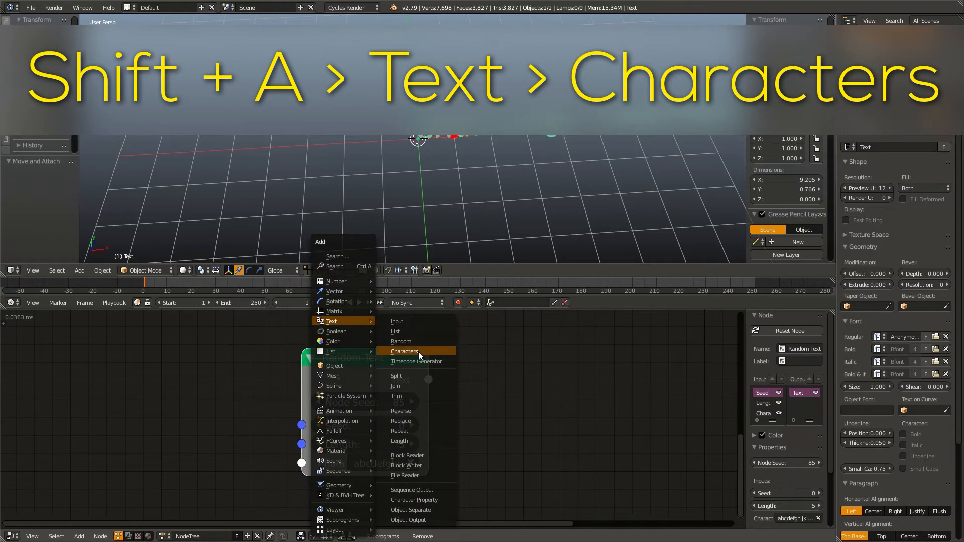
{"action": "left_click", "coordinate": [404, 352]}
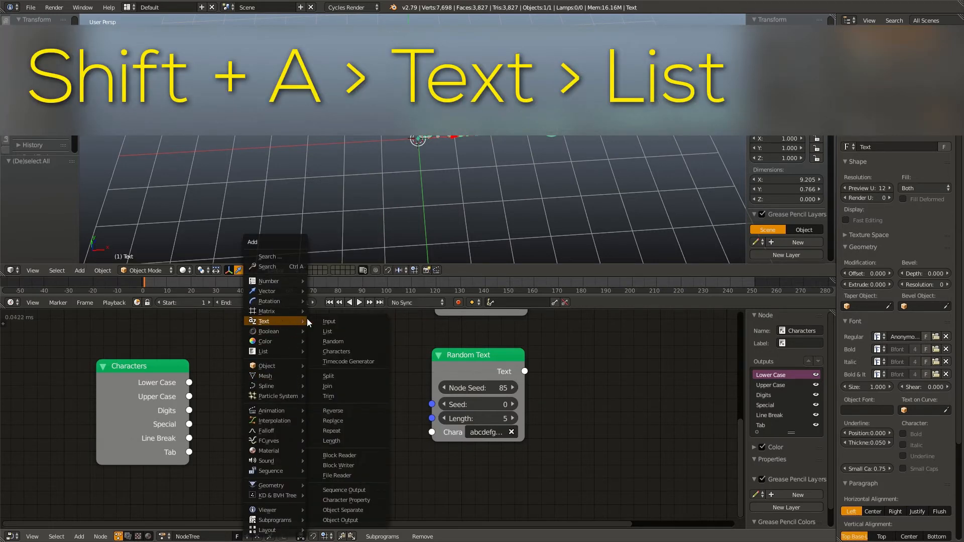
{"action": "mouse_move", "coordinate": [349, 351]}
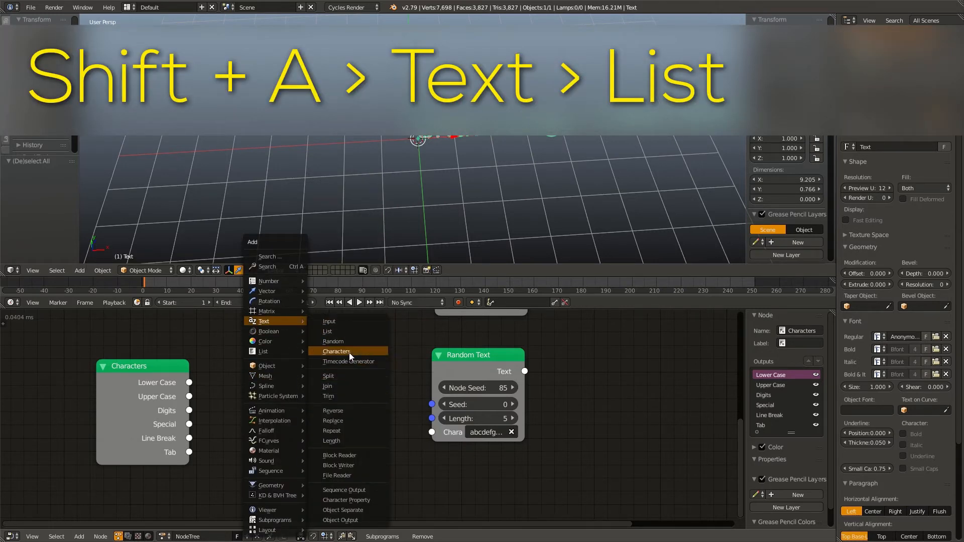
{"action": "left_click", "coordinate": [327, 331]}
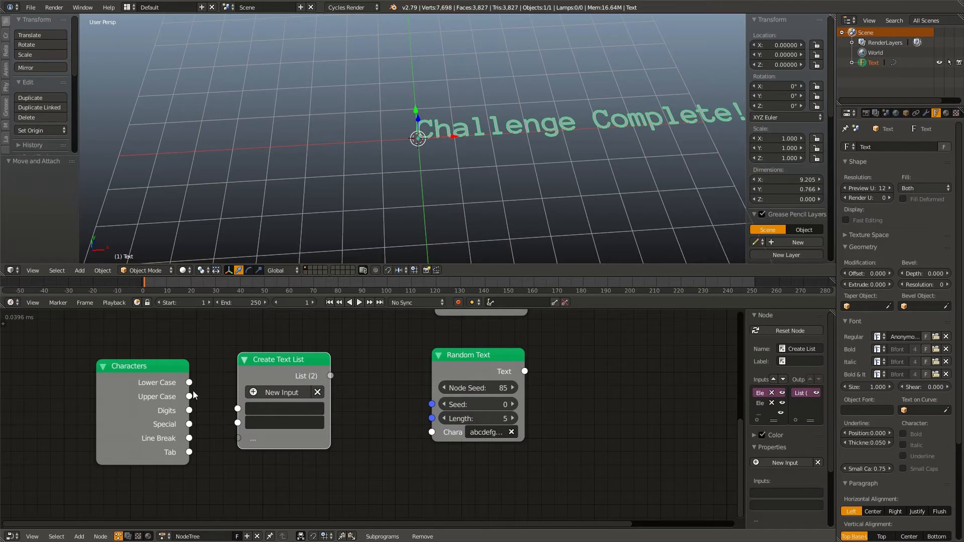
{"action": "left_click_drag", "start_coordinate": [190, 397], "coordinate": [238, 408]}
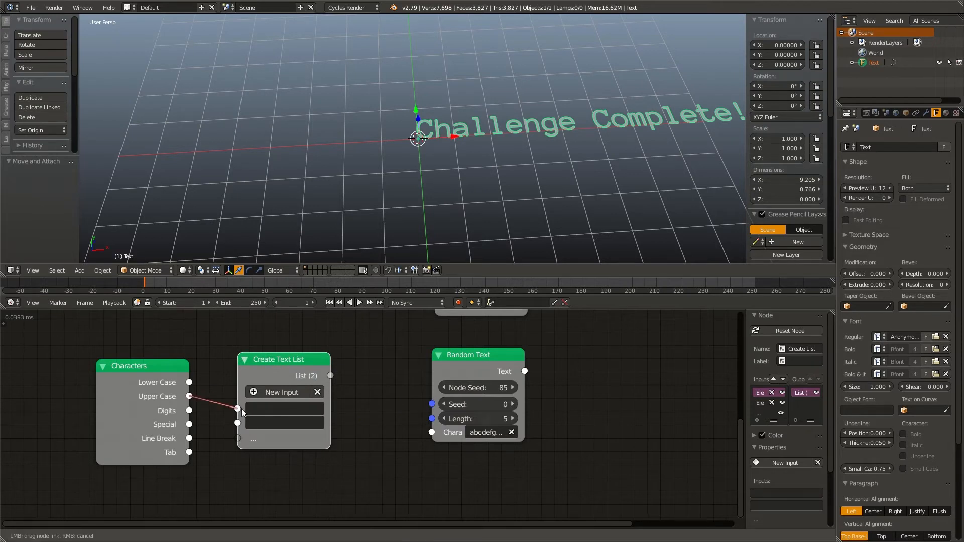
{"action": "left_click_drag", "start_coordinate": [189, 424], "coordinate": [237, 423]}
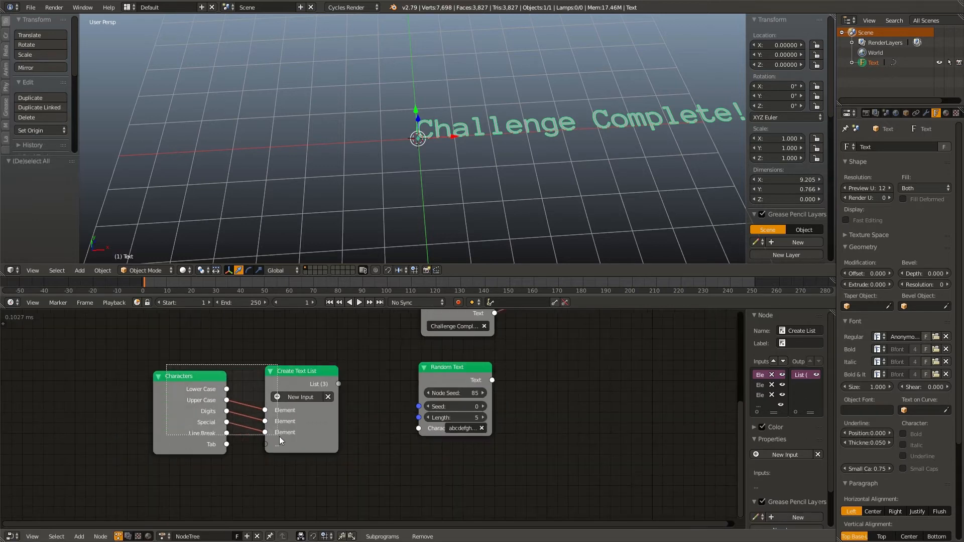
Add a Join Texts node fed by the character list.
{"action": "left_click", "coordinate": [80, 270]}
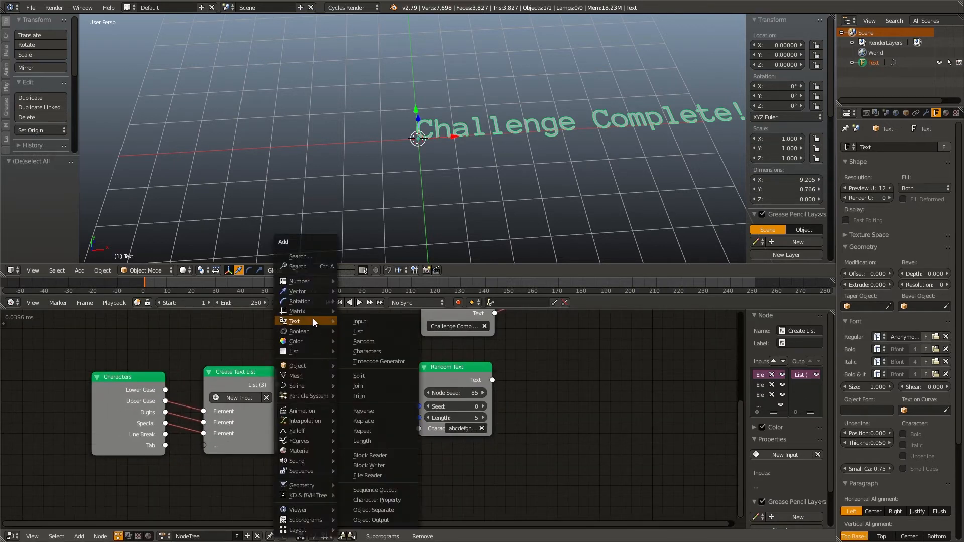
{"action": "left_click", "coordinate": [358, 386]}
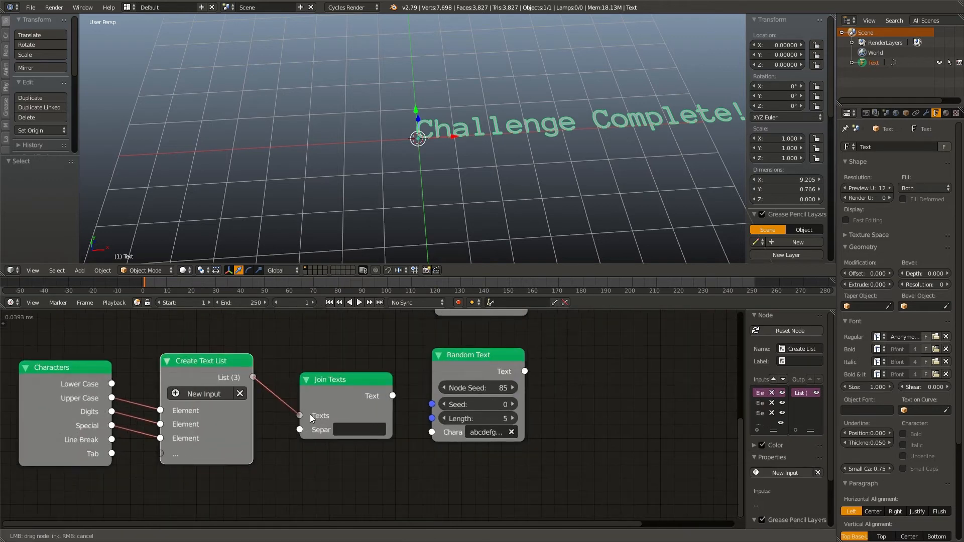
{"action": "left_click_drag", "start_coordinate": [392, 395], "coordinate": [432, 431]}
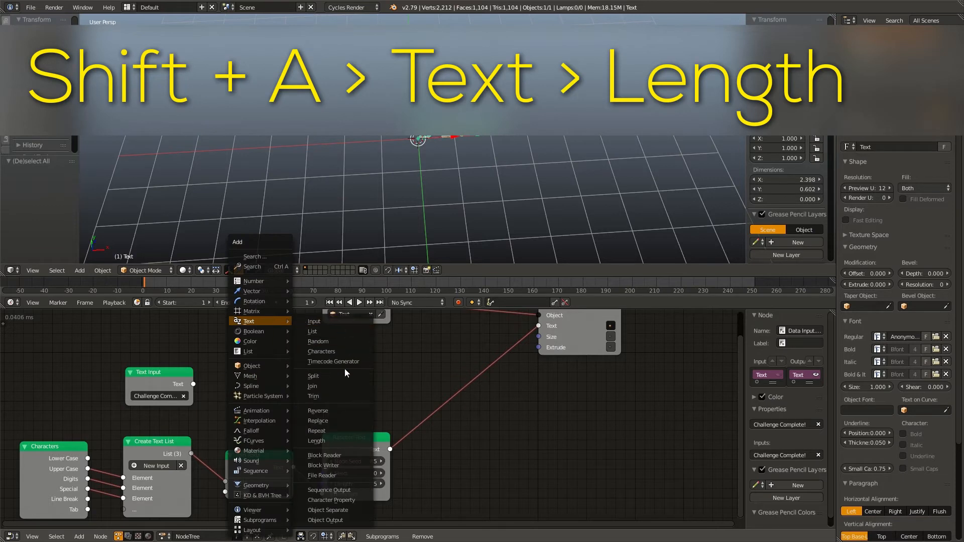
Add a Text Length node measuring the message to set Random Text's length.
{"action": "left_click", "coordinate": [317, 441]}
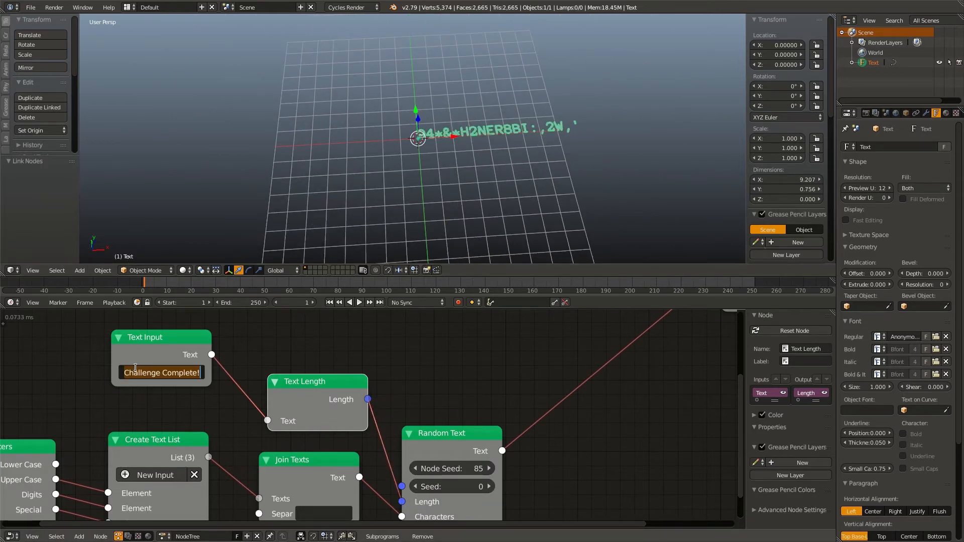
{"action": "type", "text": "asdfasdfasdf"}
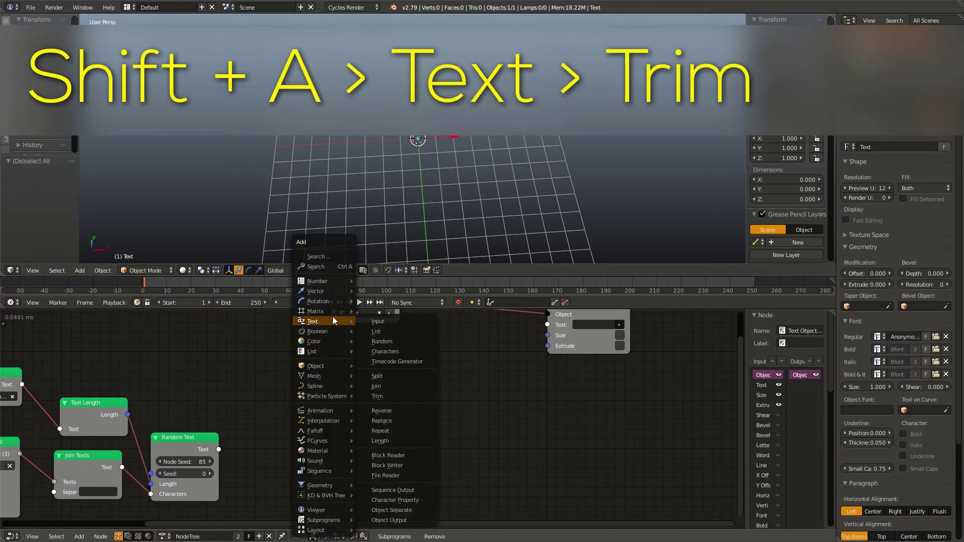
Add Trim Text nodes for the message text and the random text.
{"action": "left_click", "coordinate": [377, 396]}
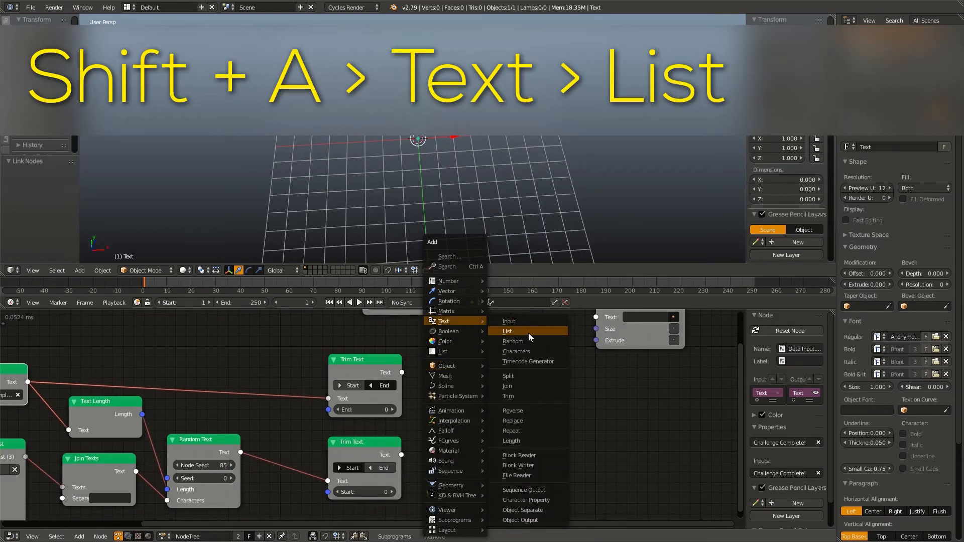
Add a Create Text List node and a second Join Texts node for the trimmed texts.
{"action": "left_click", "coordinate": [506, 331]}
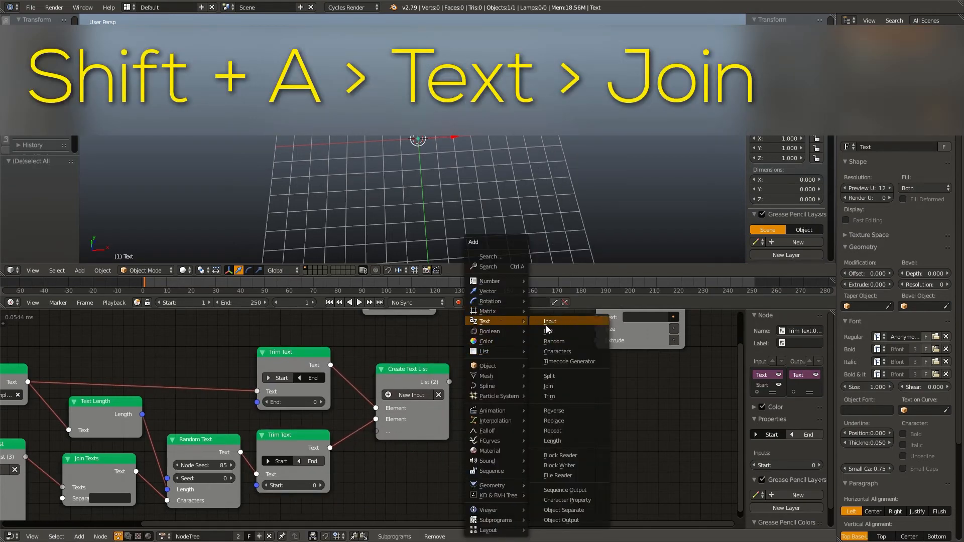
{"action": "left_click", "coordinate": [548, 386]}
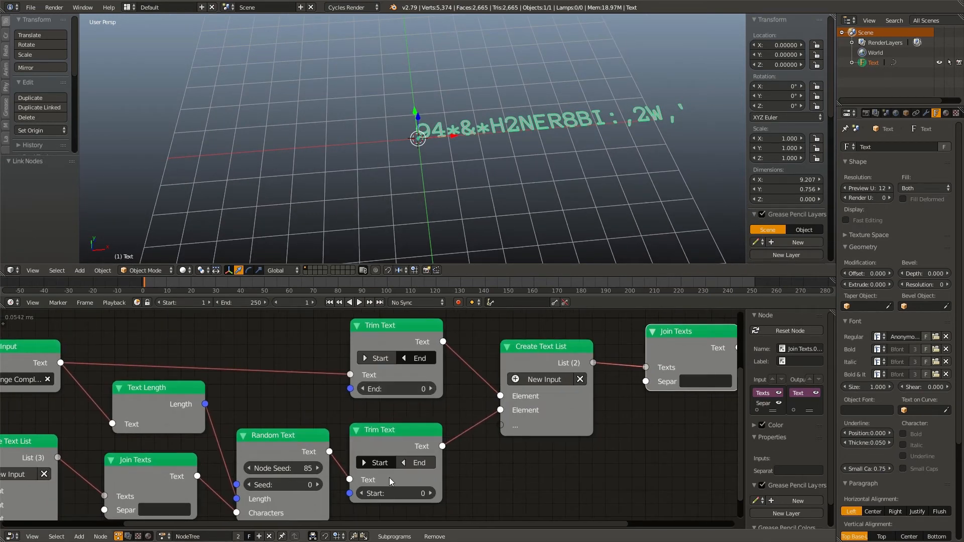
{"action": "mouse_move", "coordinate": [399, 389]}
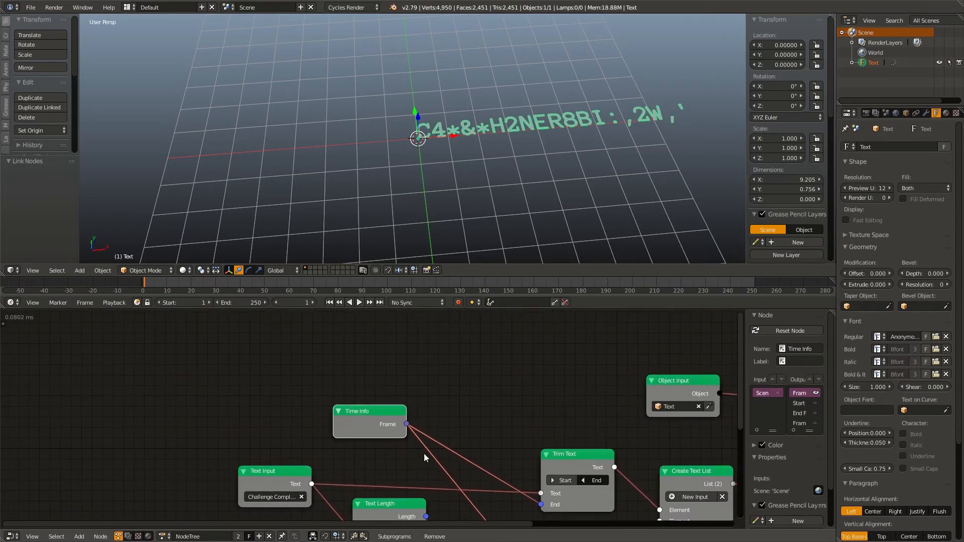
Link the Time Info Frame output to the Trim Text start and end positions.
{"action": "left_click_drag", "start_coordinate": [369, 410], "coordinate": [269, 375]}
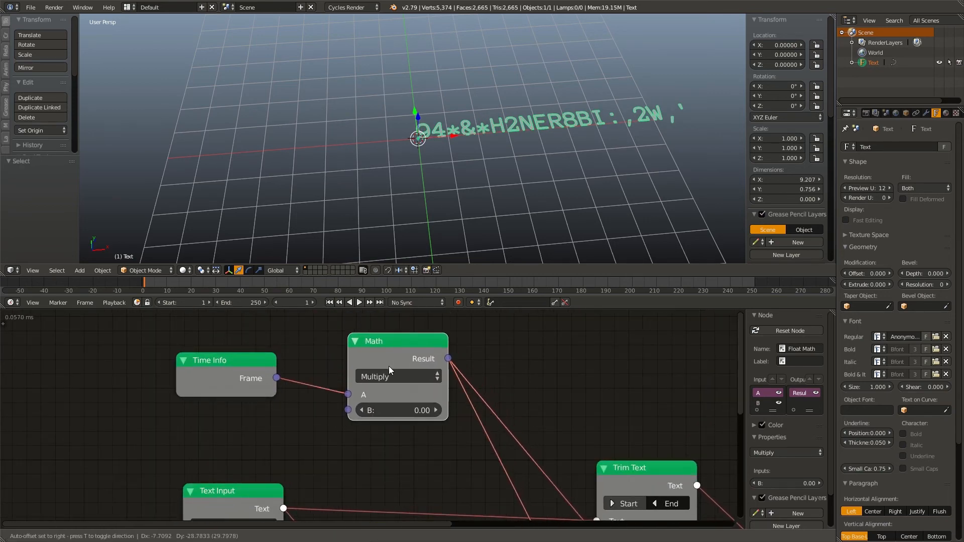
Set the Math node to Divide with 5.00 as the divisor.
{"action": "left_click", "coordinate": [398, 376]}
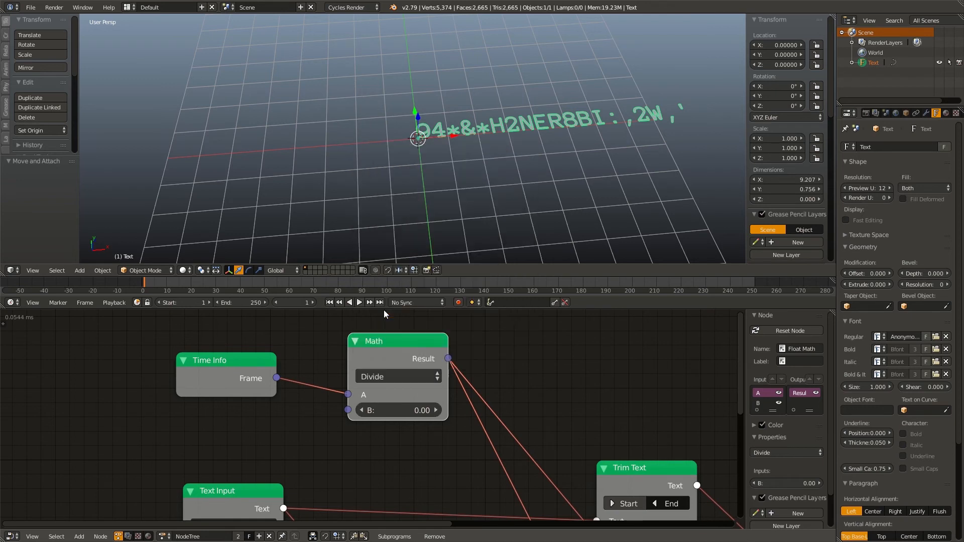
{"action": "mouse_move", "coordinate": [404, 410]}
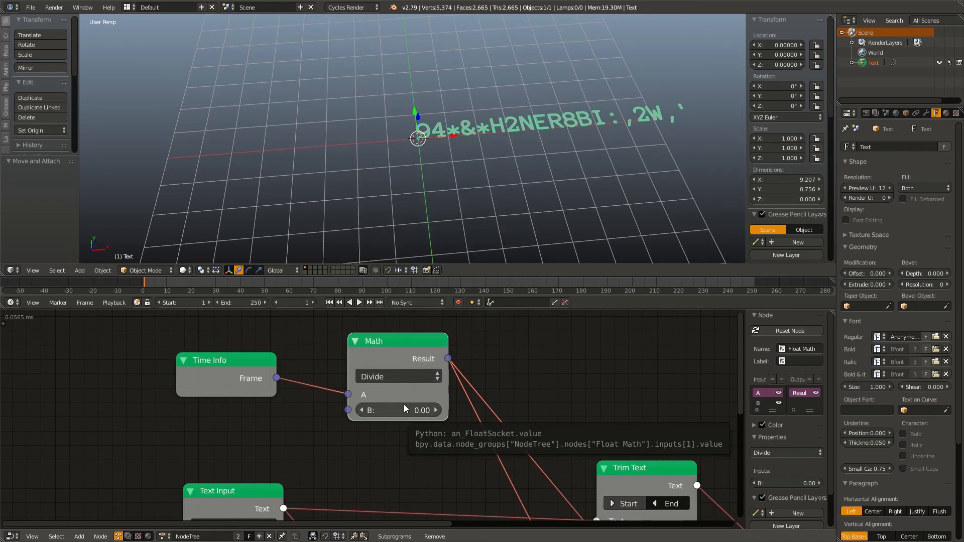
{"action": "left_click", "coordinate": [398, 410]}
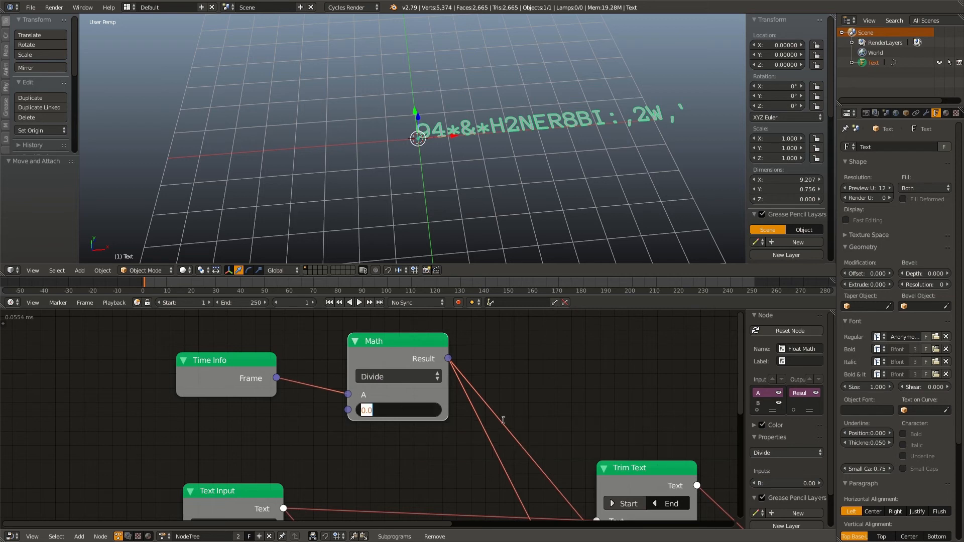
{"action": "type", "text": "5.00"}
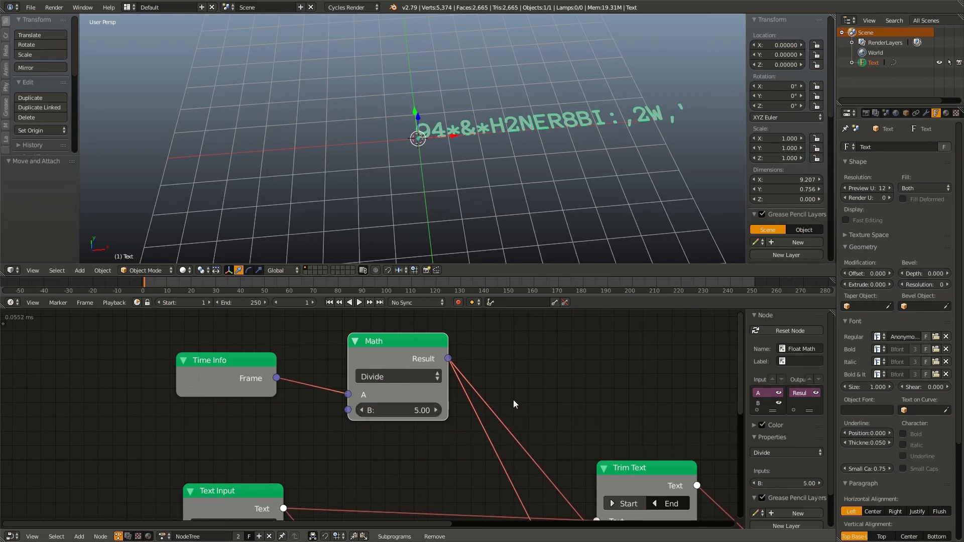
Play the animation to test the slower decoding, then stop playback.
{"action": "left_click", "coordinate": [358, 303]}
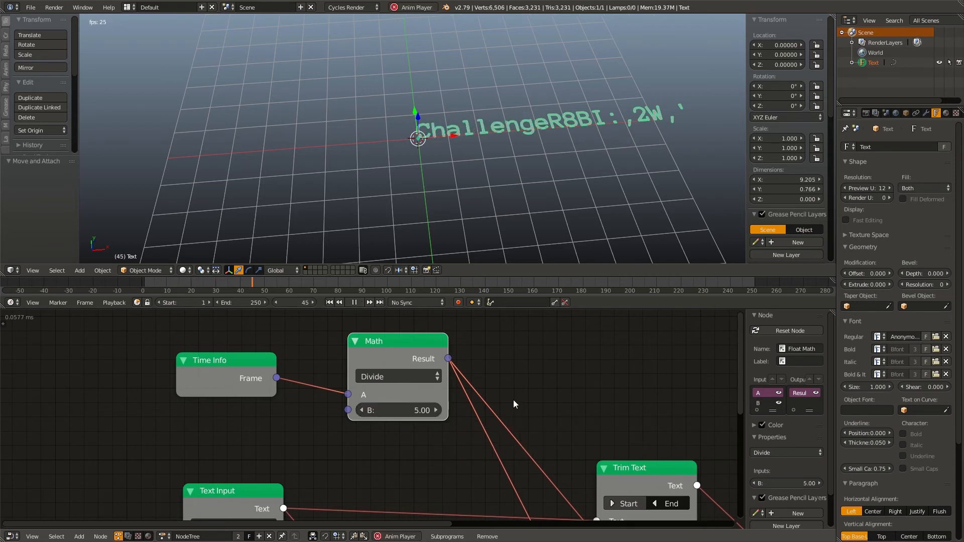
{"action": "left_click", "coordinate": [329, 302]}
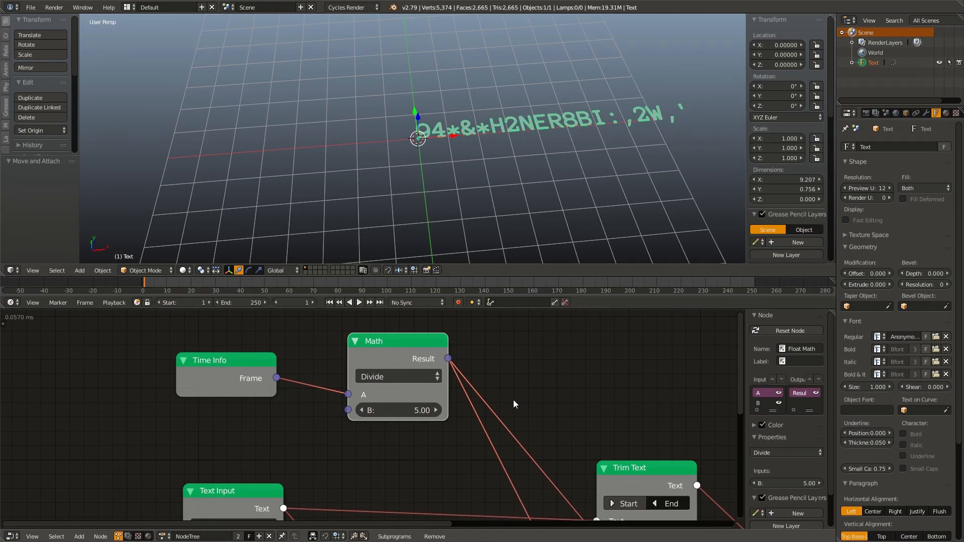
{"action": "scroll", "scroll_direction": "down", "scroll_amount": 3}
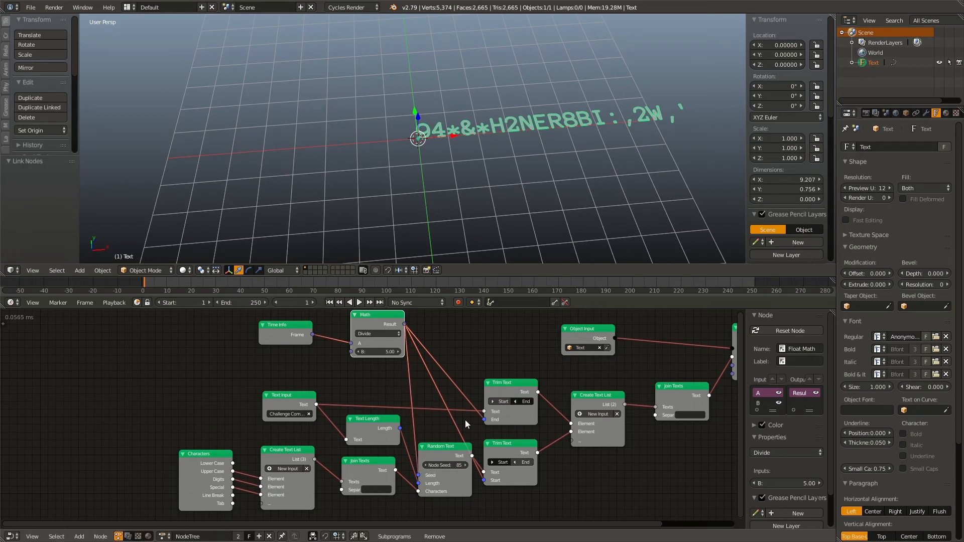
Play the animation to watch the random characters decode toward 'Challenge Complete!', then stop.
{"action": "left_click", "coordinate": [359, 303]}
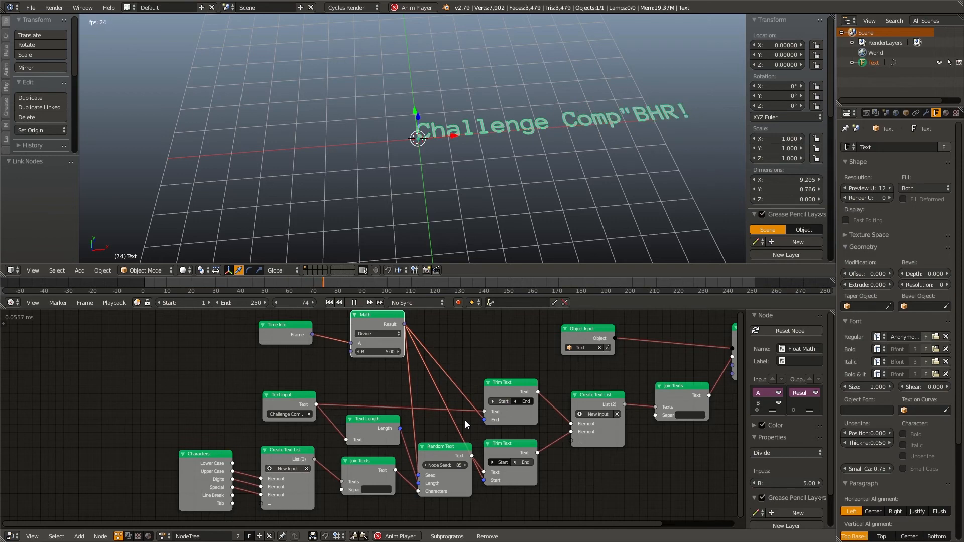
{"action": "left_click", "coordinate": [355, 302]}
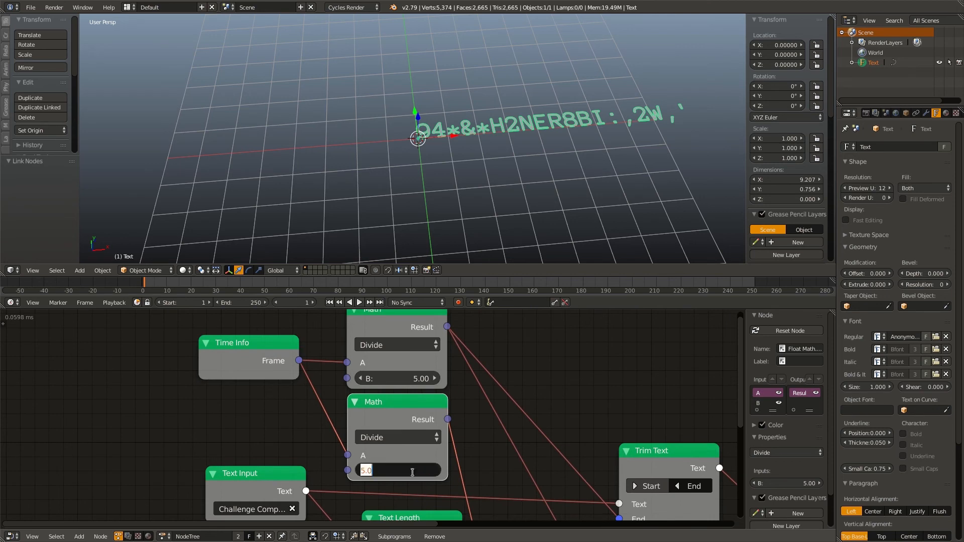
Set the duplicated Divide node's divisor to 3.00 and play the decoding animation.
{"action": "type", "text": "3.00"}
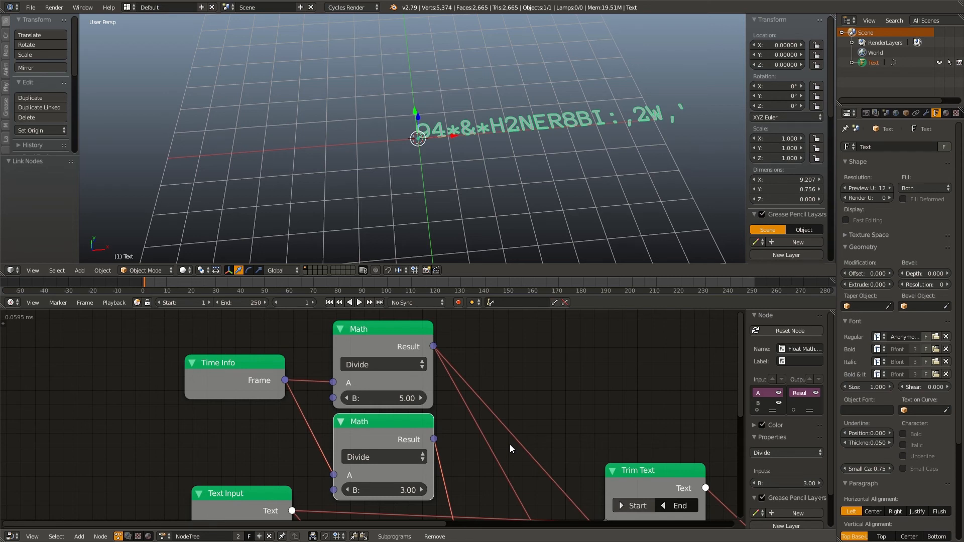
{"action": "left_click", "coordinate": [358, 302]}
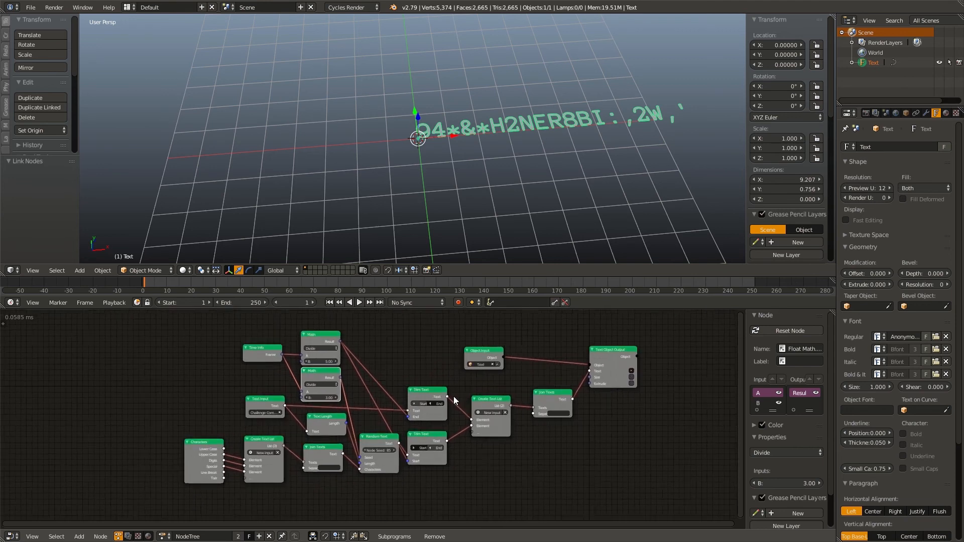
{"action": "left_click", "coordinate": [359, 302]}
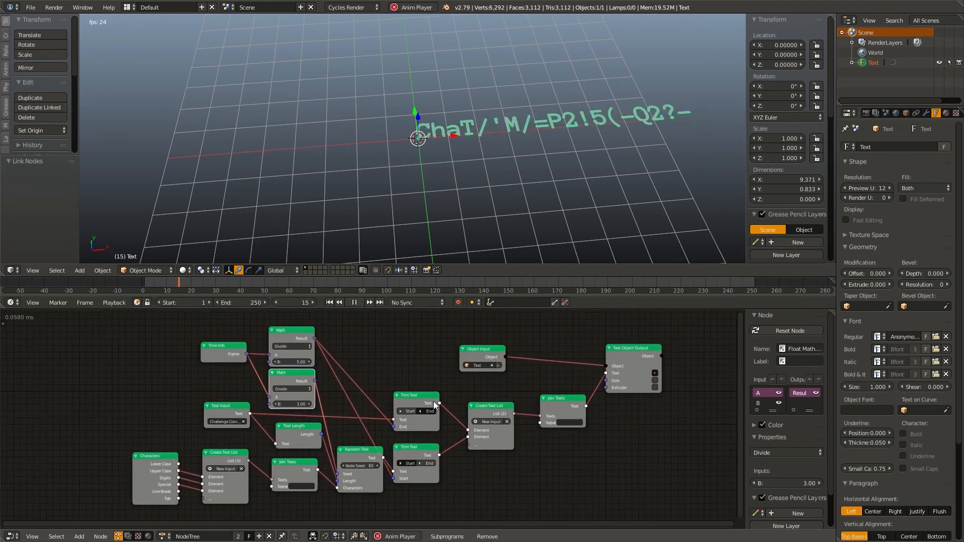